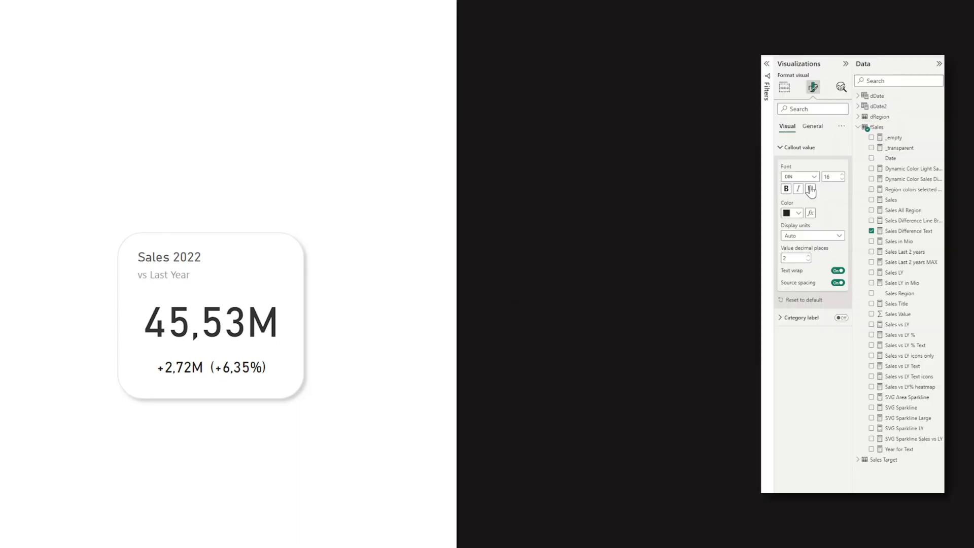
Colour the Sales 2022 callout by field value, picking the colour measure from the tables
{"action": "left_click", "coordinate": [810, 212]}
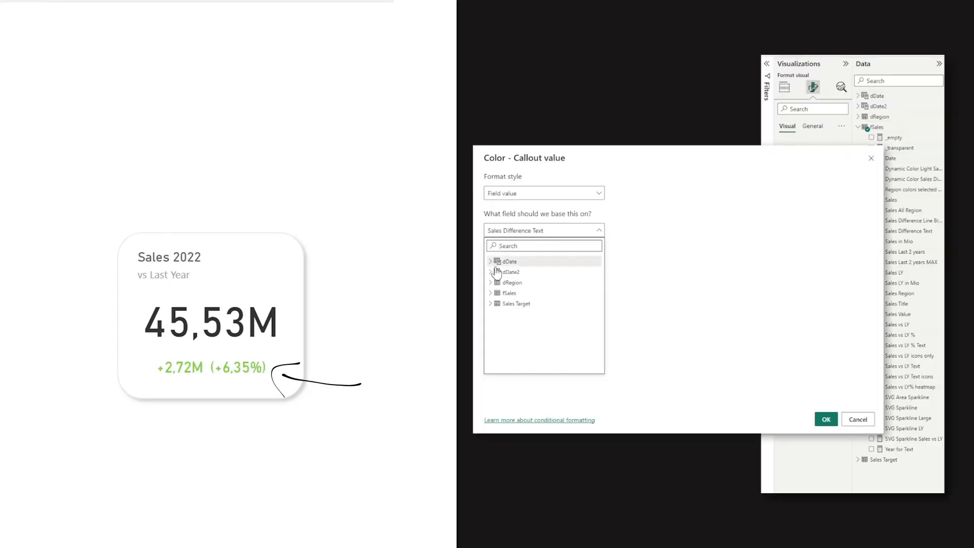
{"action": "left_click", "coordinate": [825, 419]}
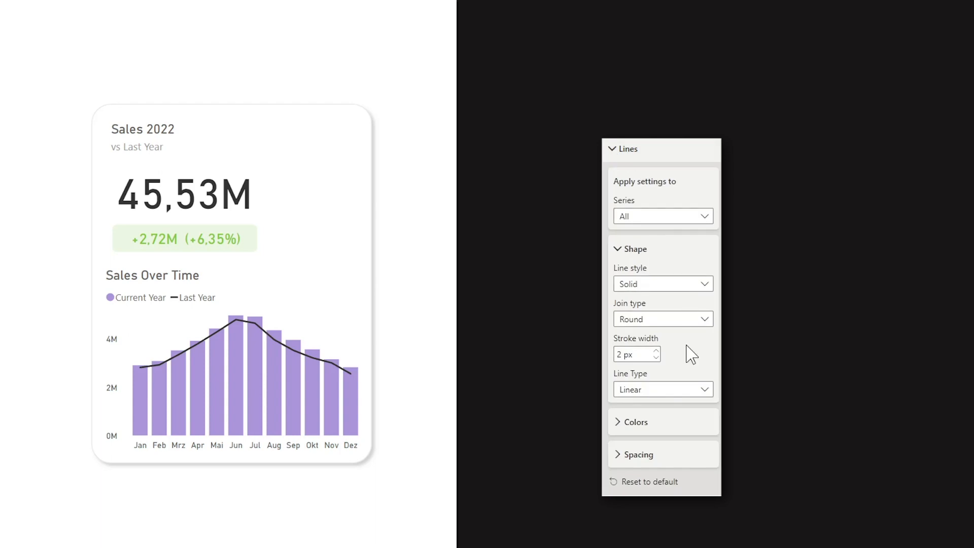
Set the last-year line's stroke width to 2 px, solid with round joins
{"action": "left_click", "coordinate": [662, 390]}
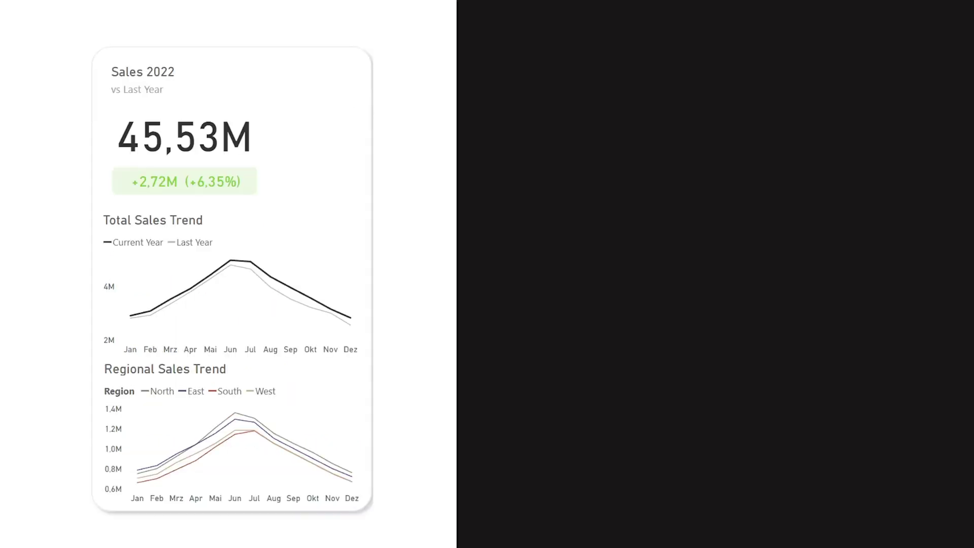
{"action": "mouse_move", "coordinate": [153, 390]}
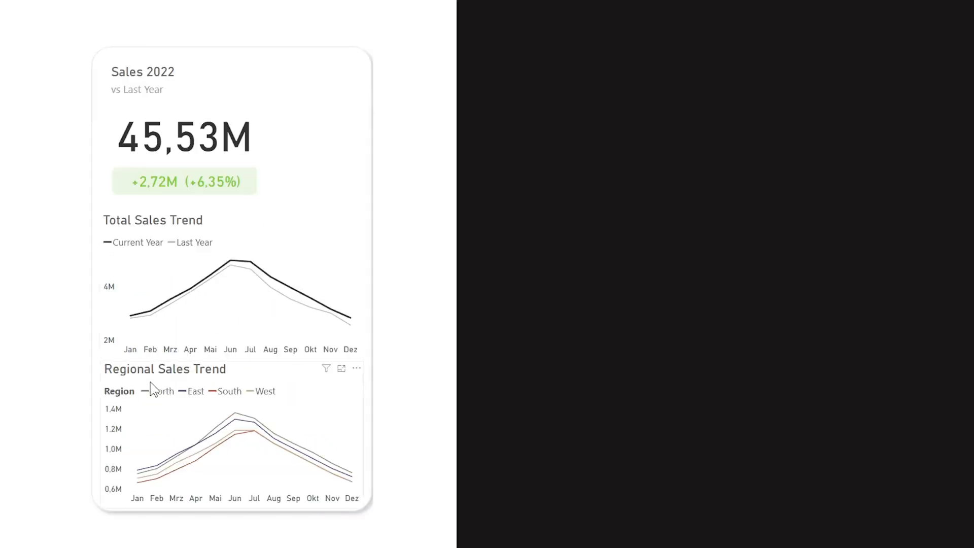
{"action": "mouse_move", "coordinate": [162, 393]}
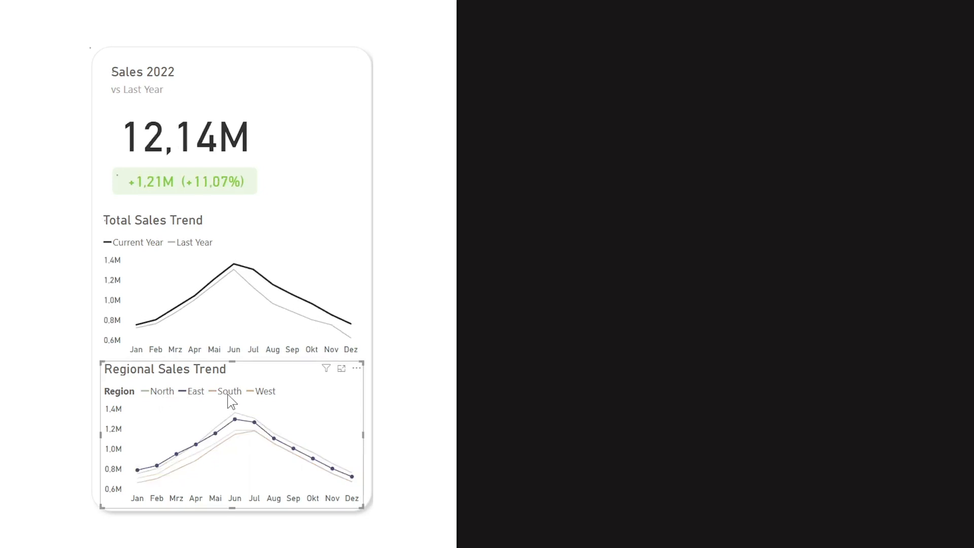
Highlight a single region's line in the Regional Sales Trend chart
{"action": "left_click", "coordinate": [265, 391]}
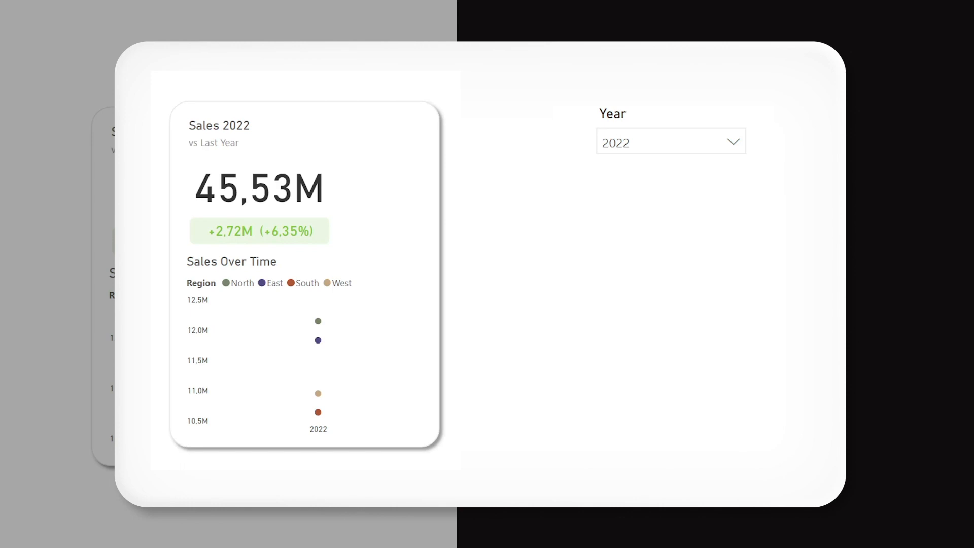
Select the regional year chart to rework it into a 2021–2022 slope graph
{"action": "left_click", "coordinate": [319, 373]}
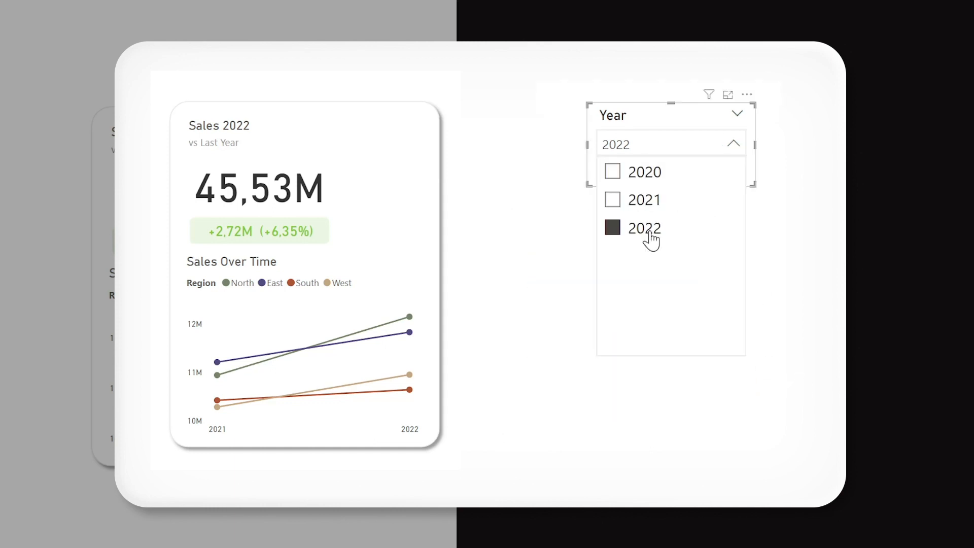
Tick 2021 in the Year slicer dropdown
{"action": "left_click", "coordinate": [644, 199]}
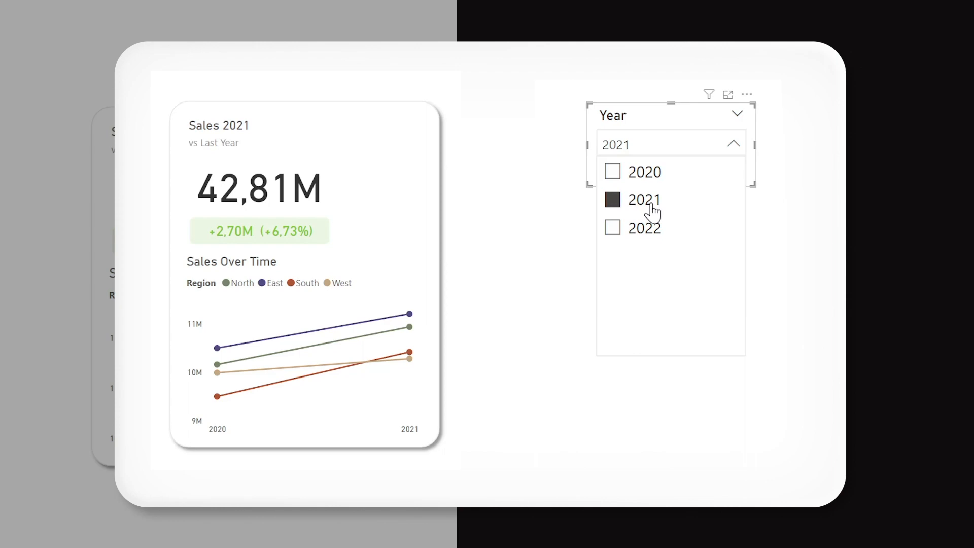
{"action": "left_click", "coordinate": [612, 228]}
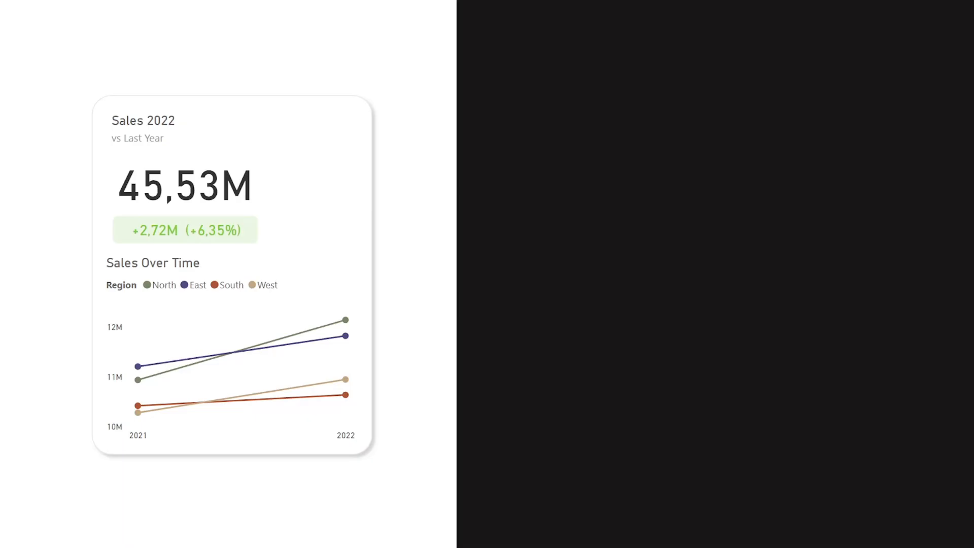